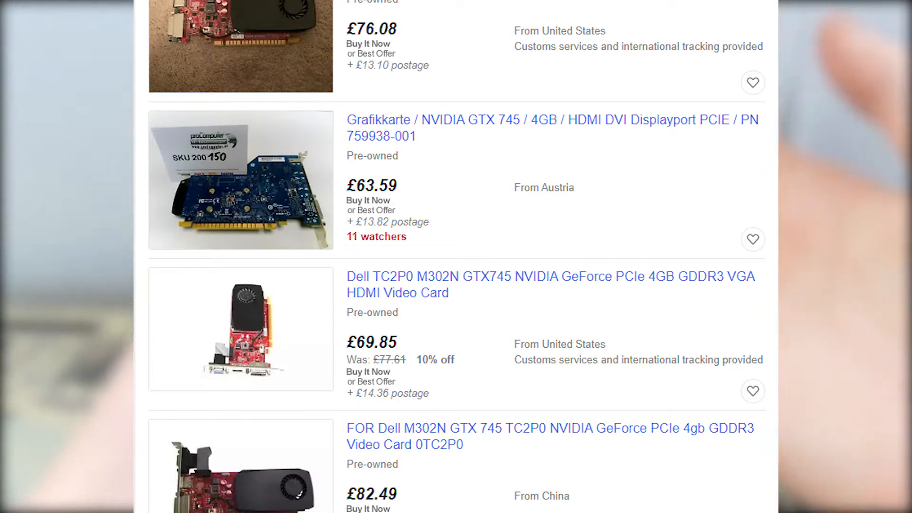
pyautogui.scroll(-3)
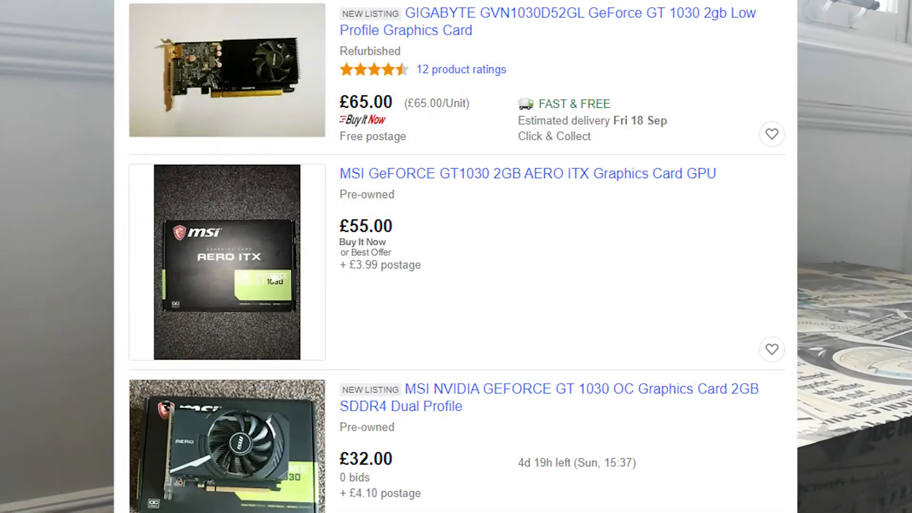